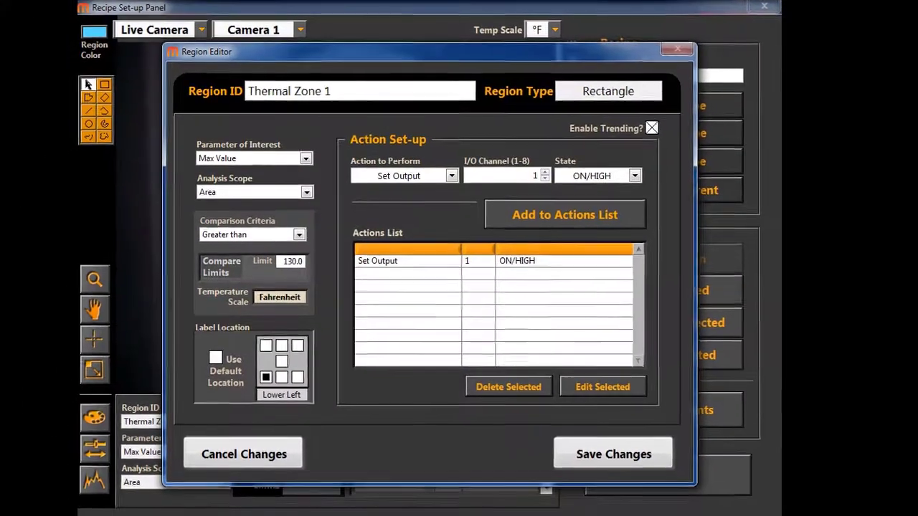
Save the Thermal Zone 1 region settings (output 1 ON above 130°F).
{"action": "left_click", "coordinate": [565, 215]}
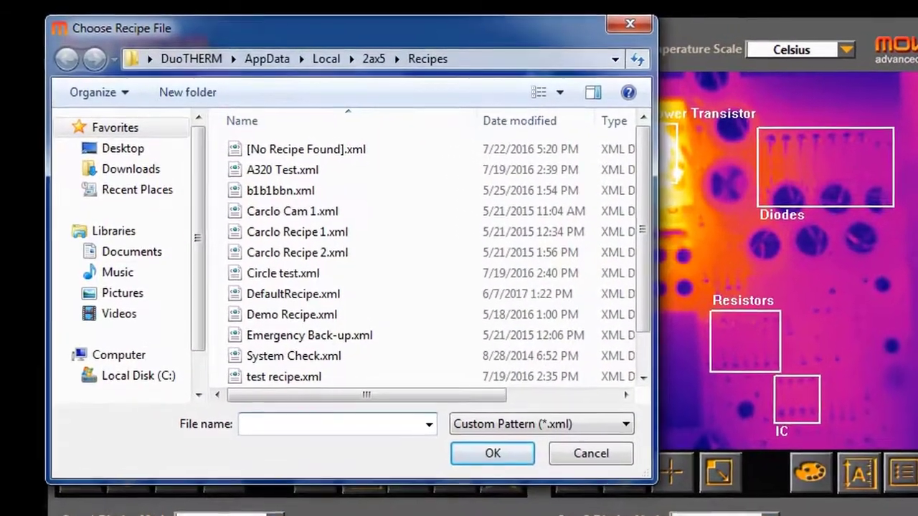
Load the A320 Test.xml recipe from the Recipes folder.
{"action": "left_click", "coordinate": [281, 169]}
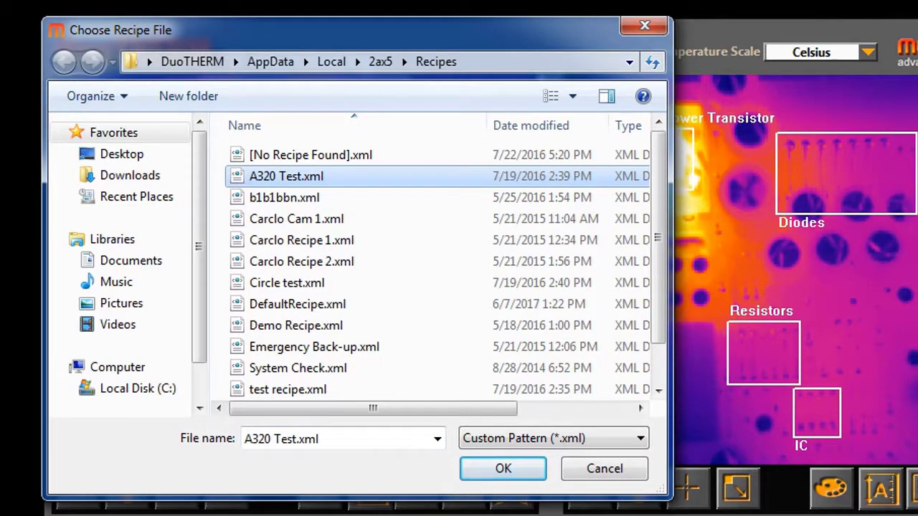
{"action": "left_click", "coordinate": [296, 324]}
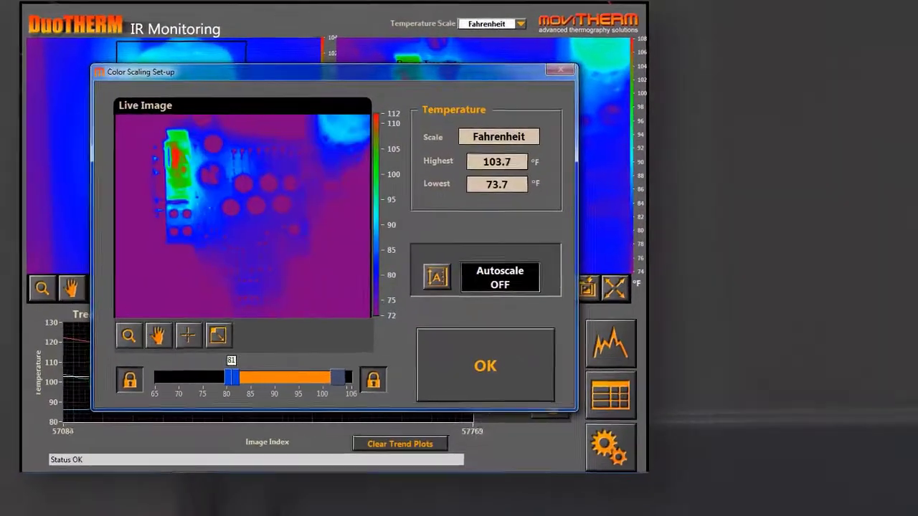
Accept Fahrenheit colour scaling 73.7–103.7°F with autoscale off.
{"action": "left_click", "coordinate": [485, 366]}
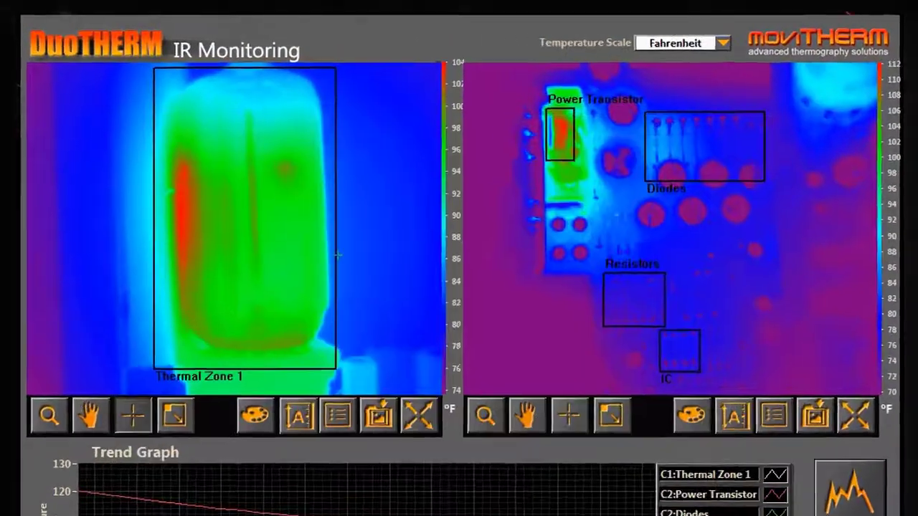